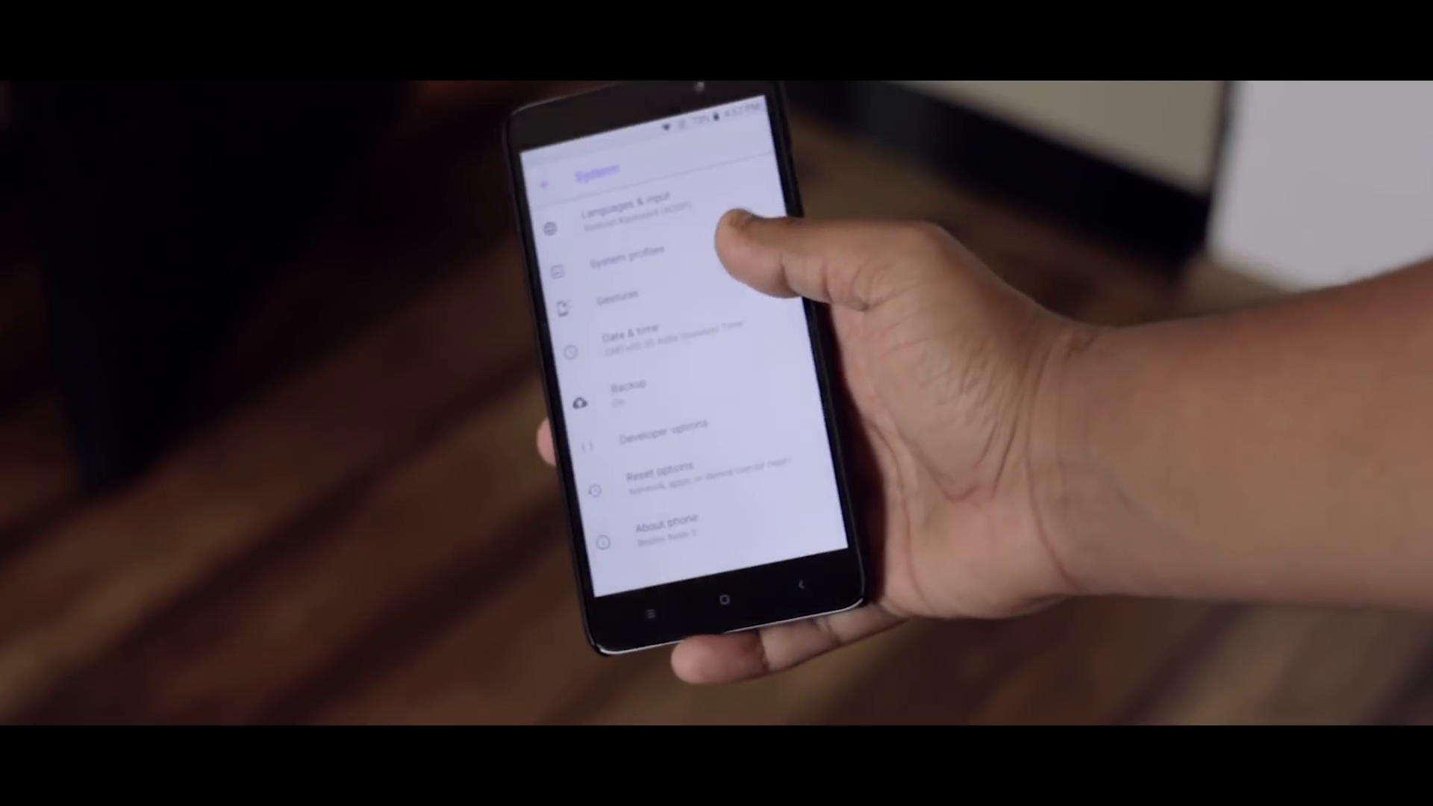
click(654, 529)
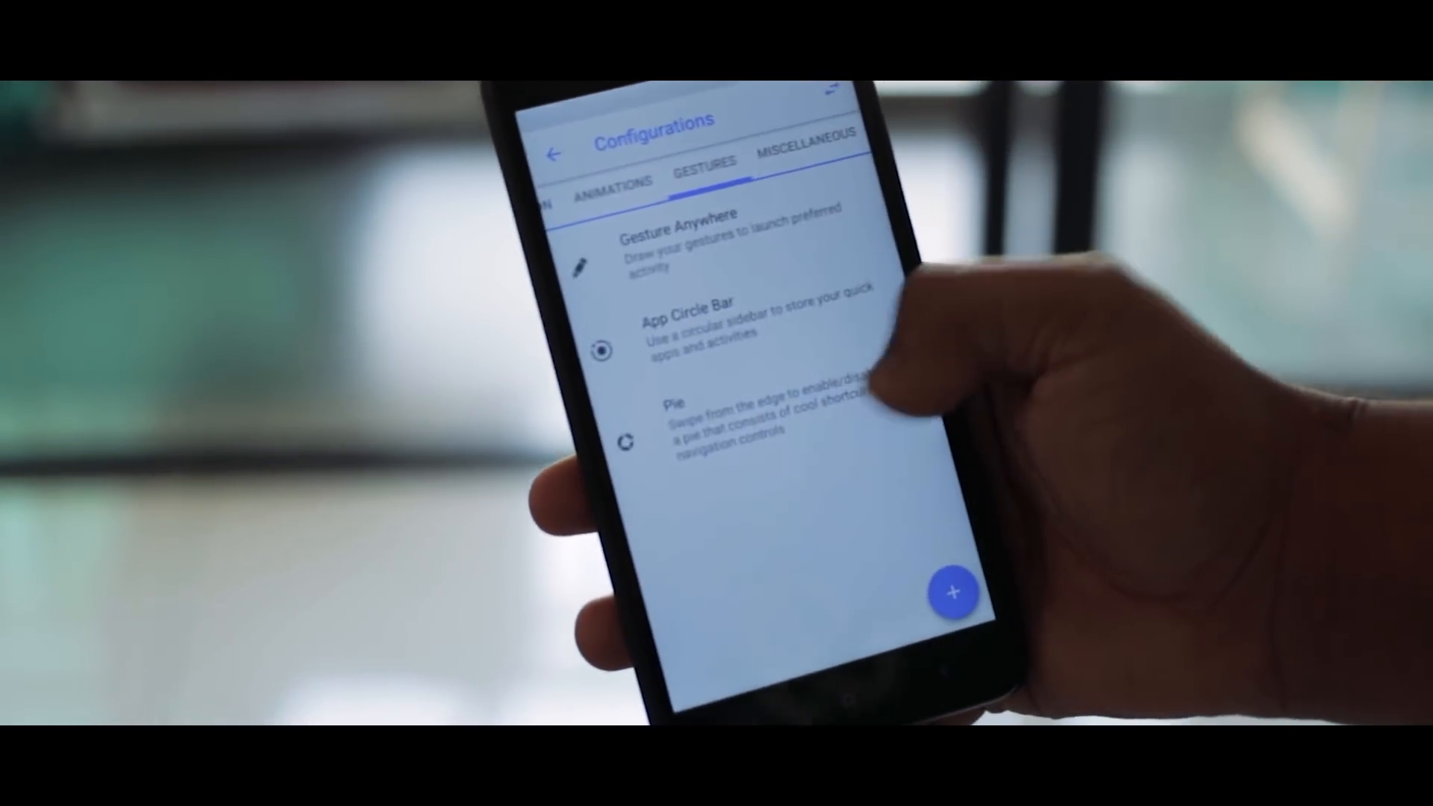
click(722, 319)
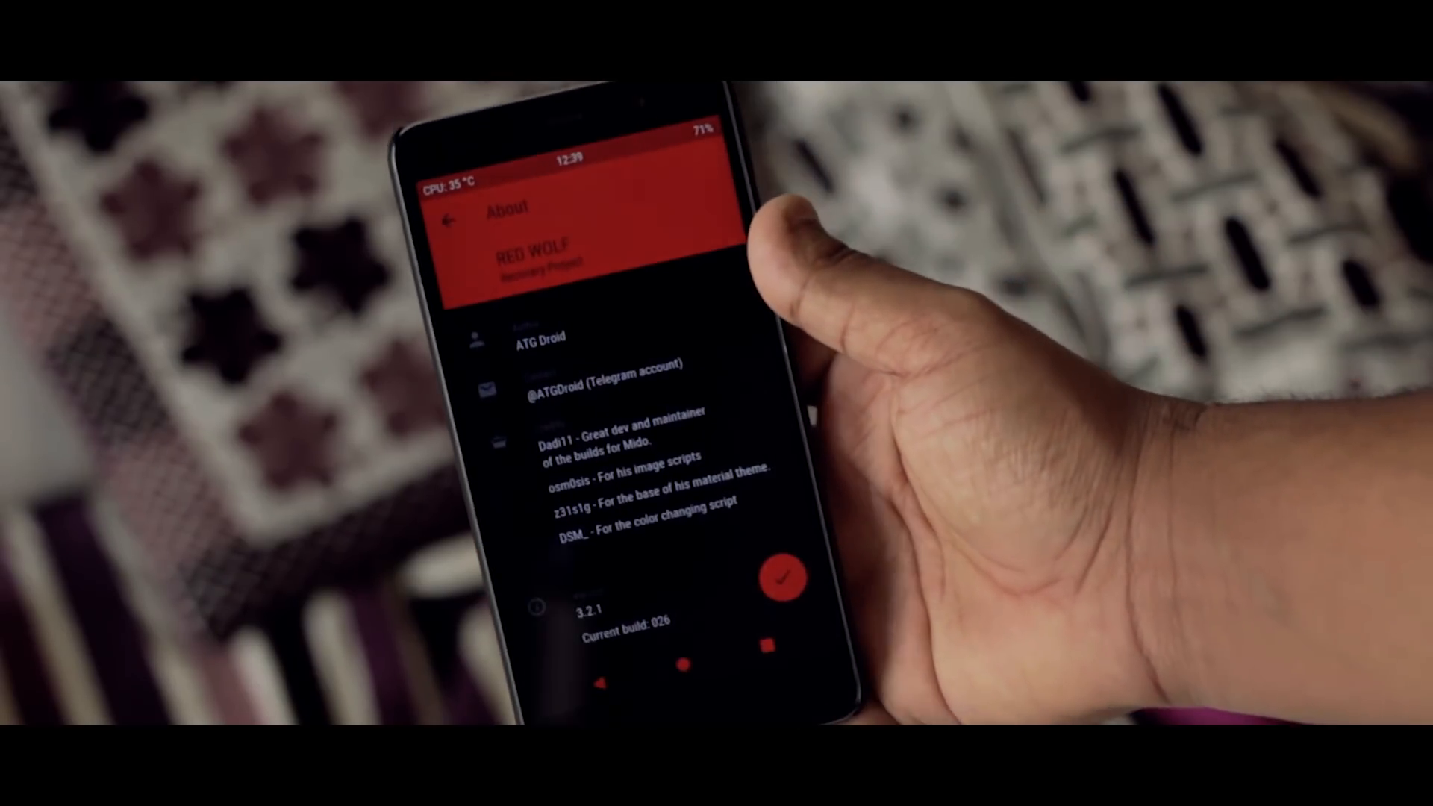
click(449, 220)
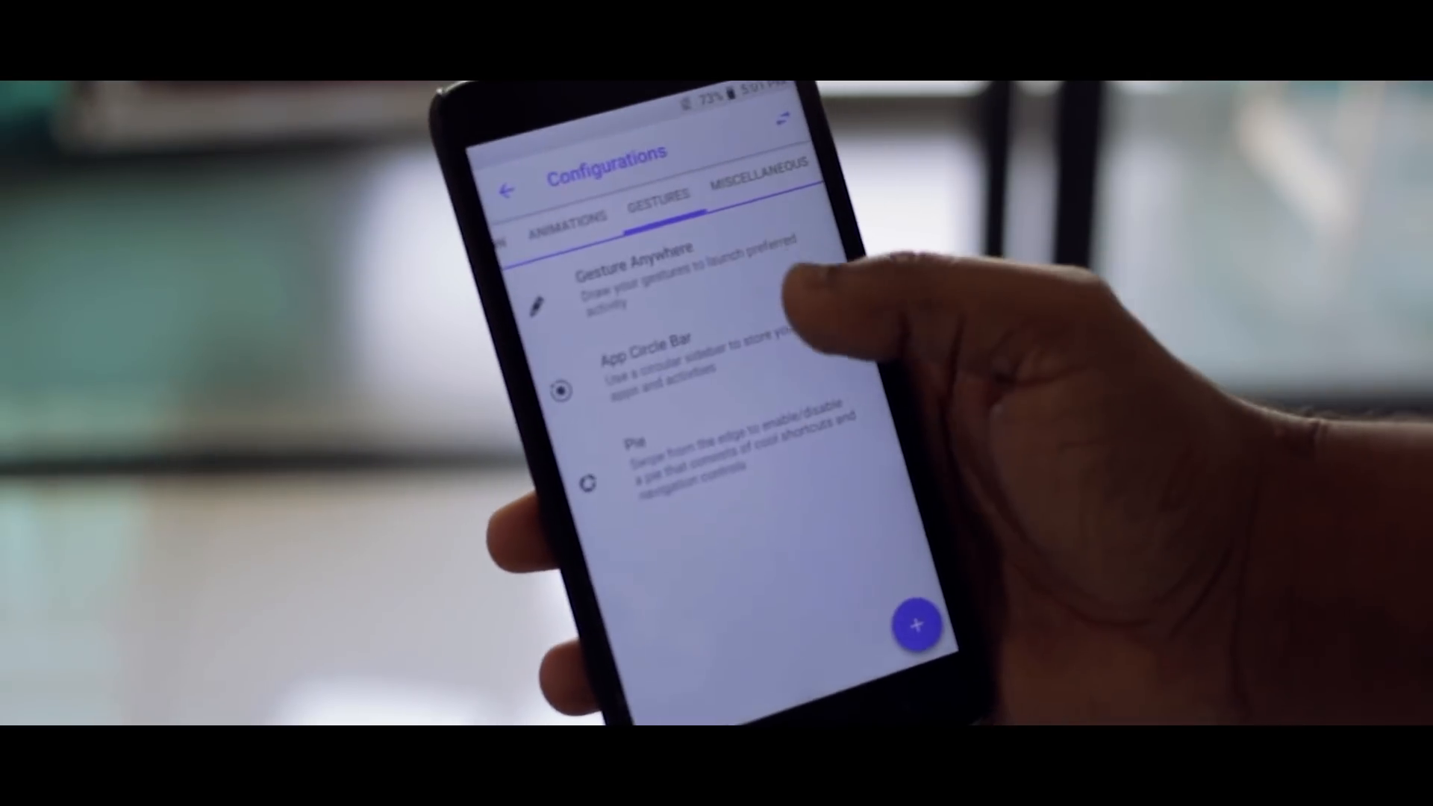
click(650, 366)
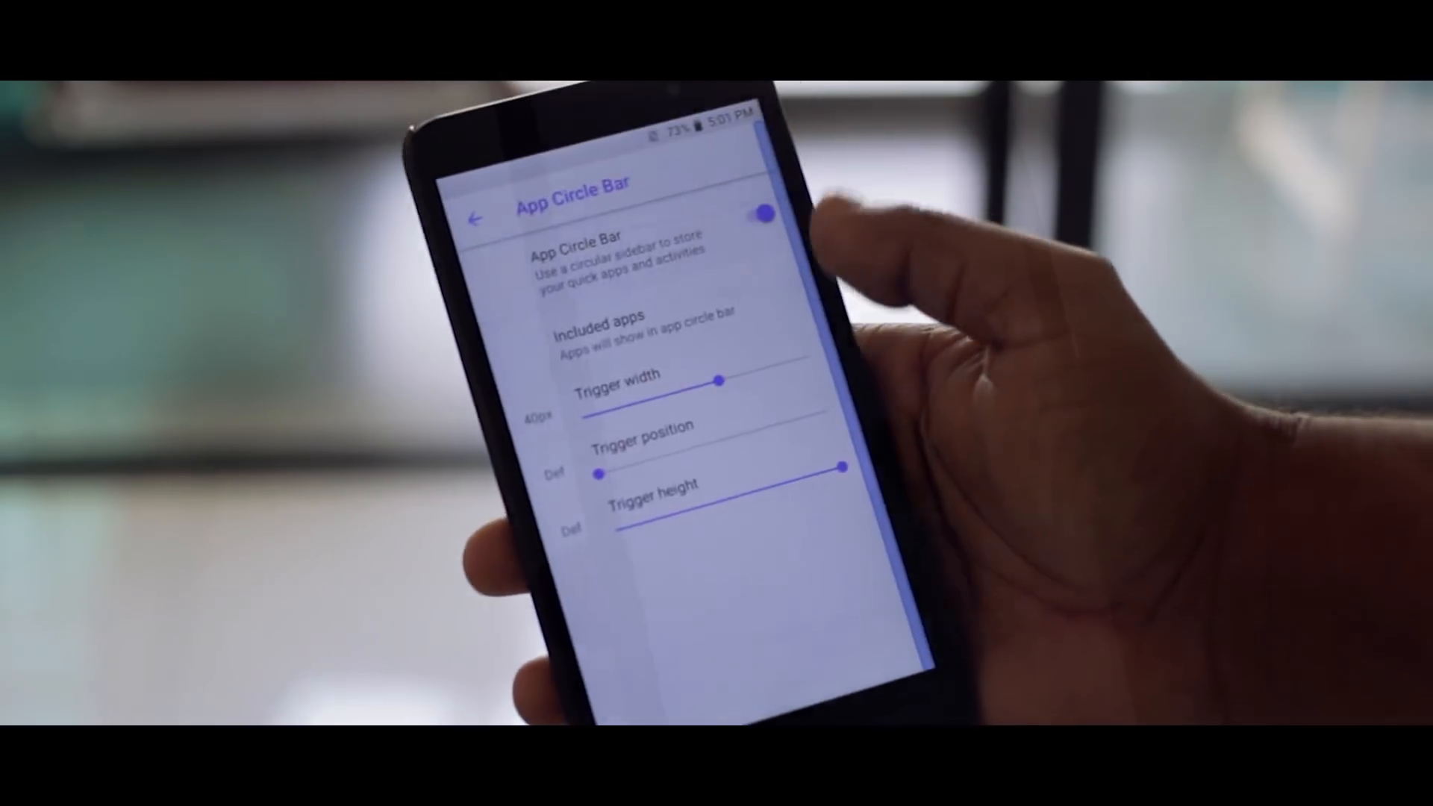